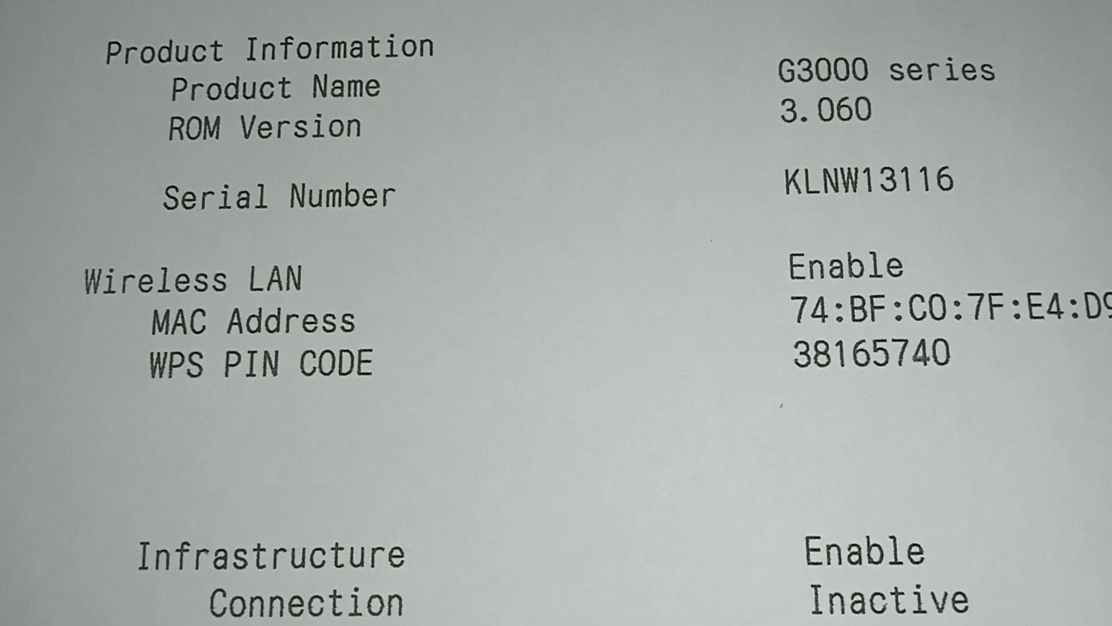
pyautogui.scroll(-3)
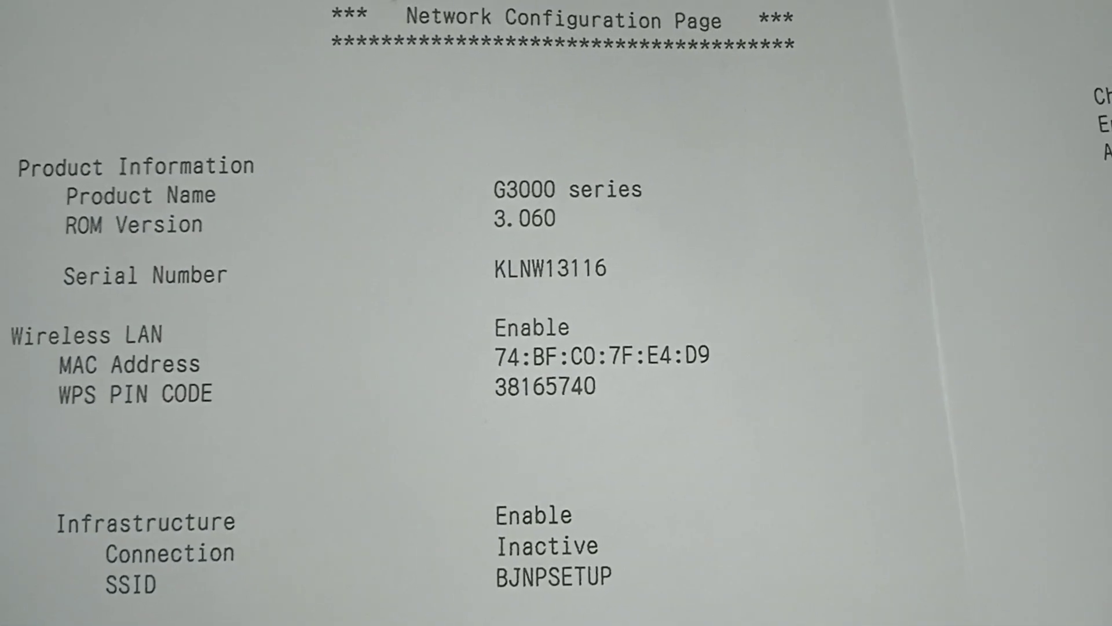
pyautogui.scroll(-3)
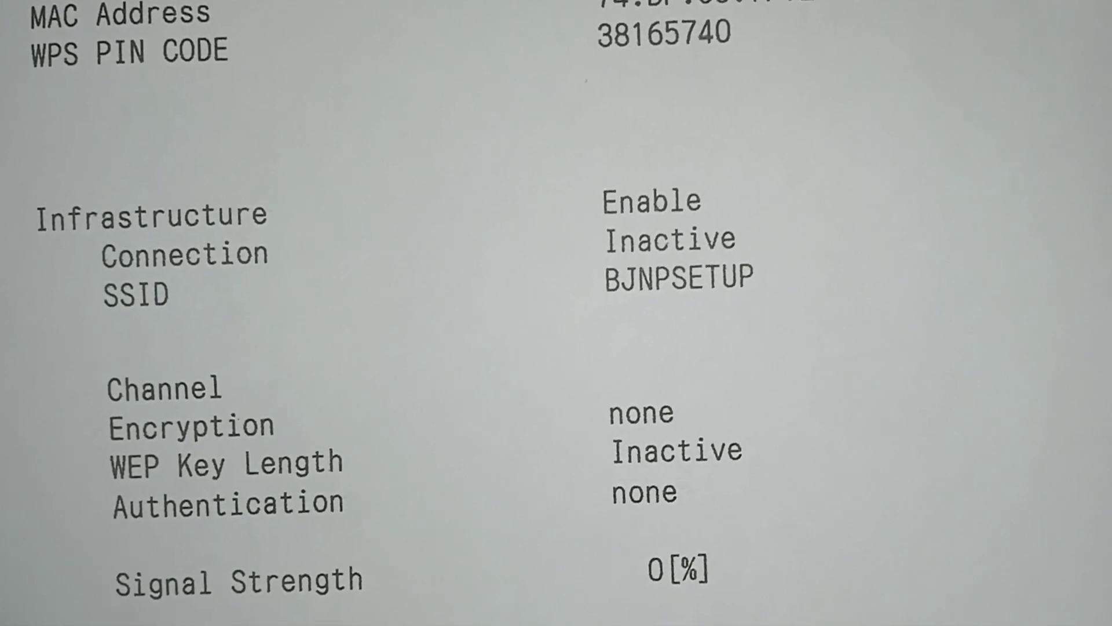
pyautogui.scroll(-3)
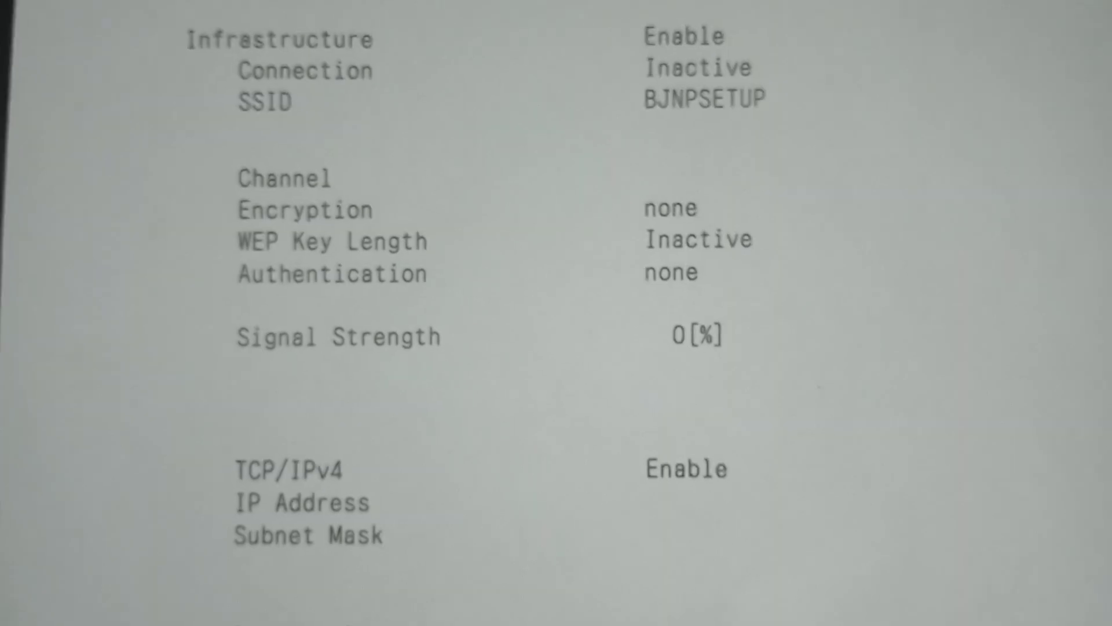